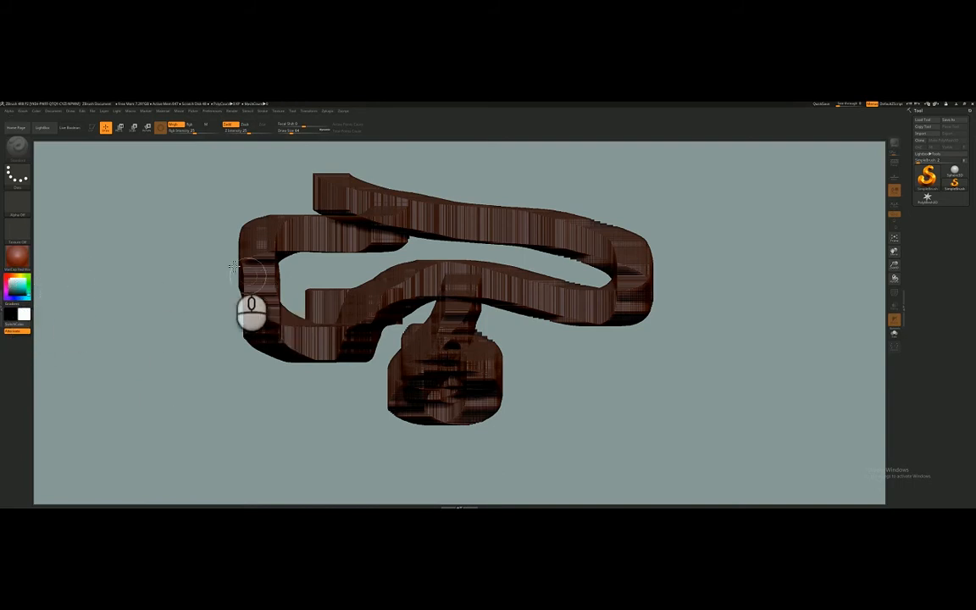
Rotate the brown tube so its front face and inner openings face the viewer.
{"action": "left_click_drag", "start_coordinate": [250, 309], "coordinate": [474, 390]}
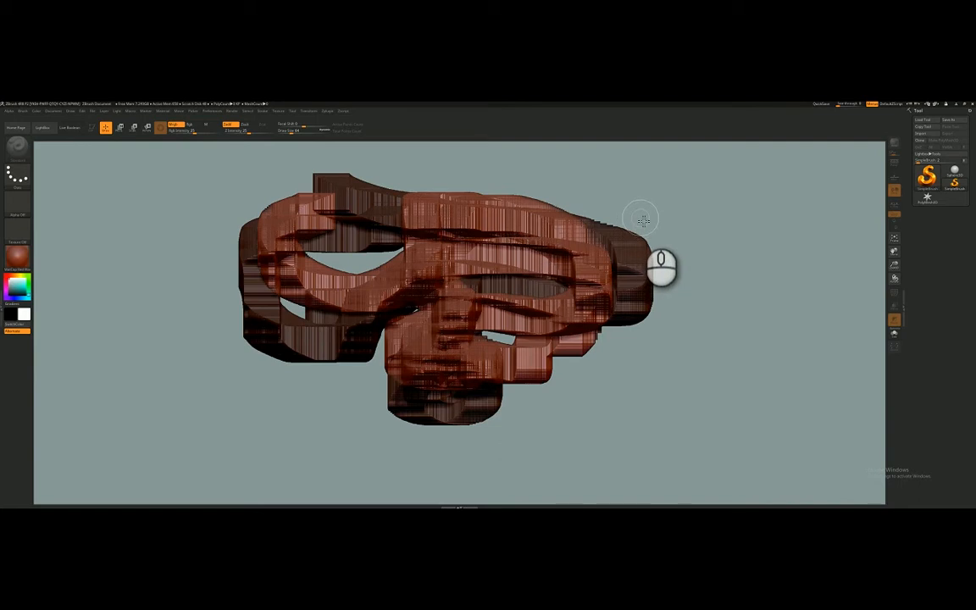
{"action": "mouse_move", "coordinate": [670, 219]}
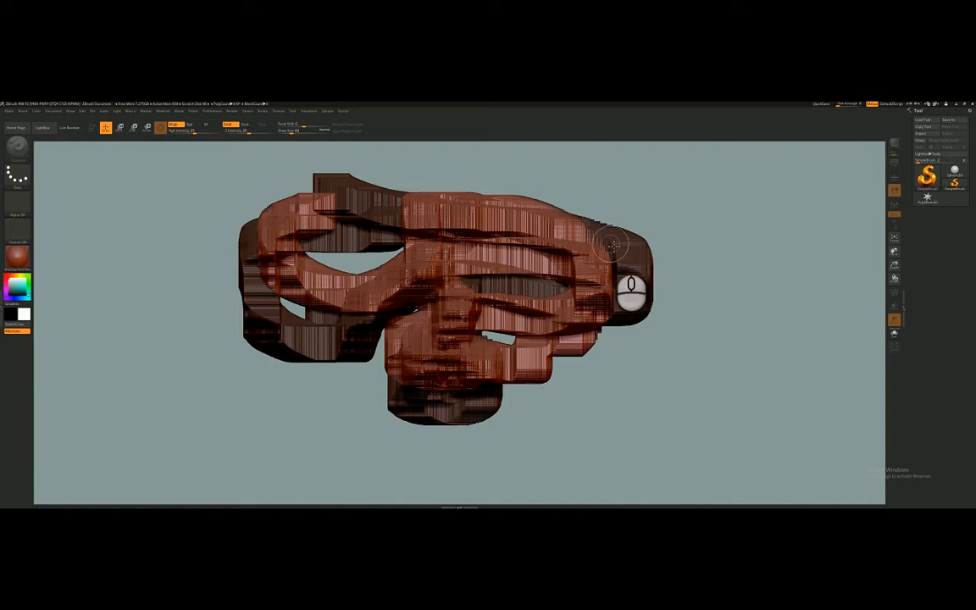
{"action": "mouse_move", "coordinate": [652, 258]}
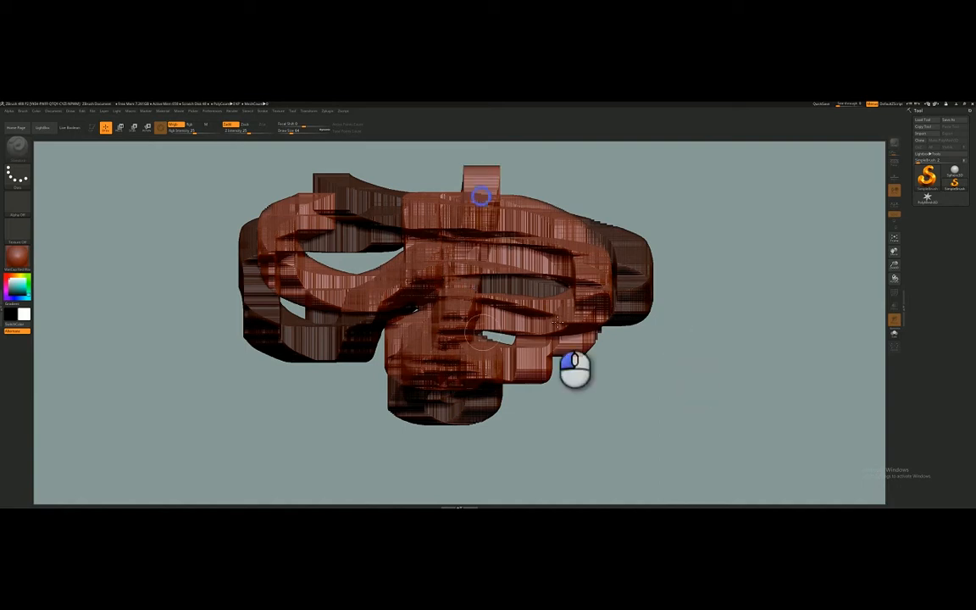
{"action": "left_click_drag", "start_coordinate": [575, 370], "coordinate": [725, 325]}
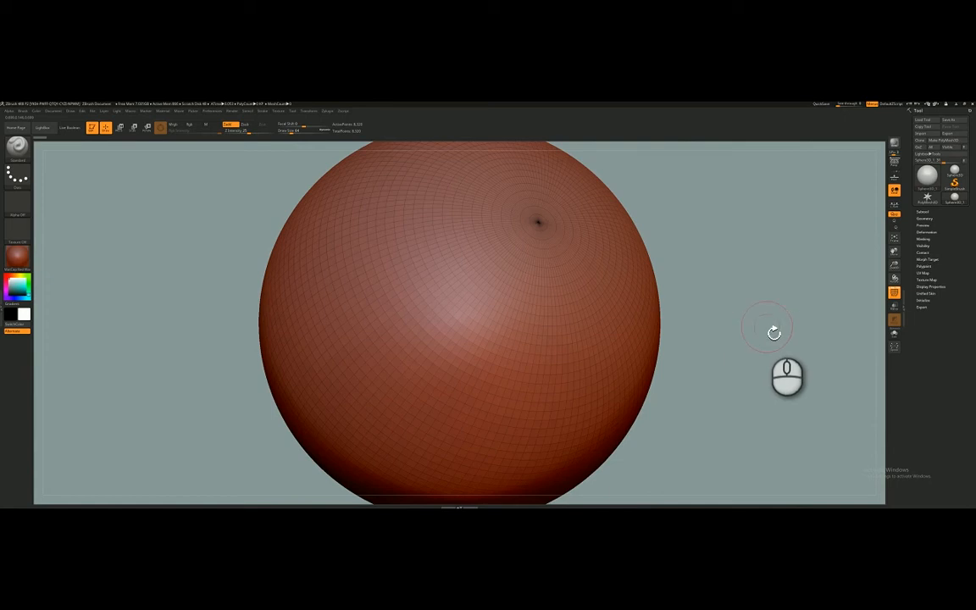
{"action": "mouse_move", "coordinate": [810, 309]}
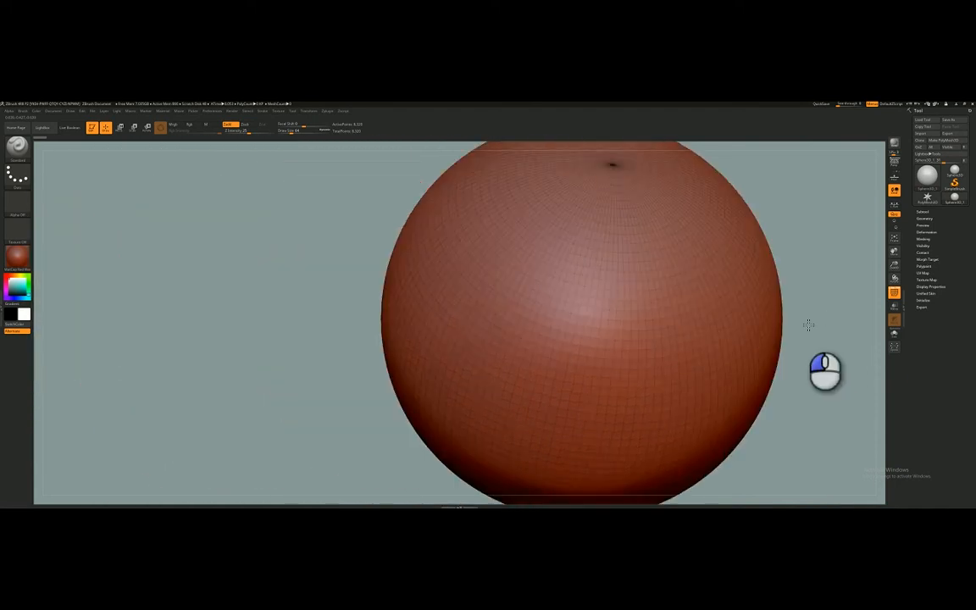
Pan the view so the whole sphere sits in the centre of the canvas.
{"action": "left_click_drag", "start_coordinate": [808, 325], "coordinate": [778, 351]}
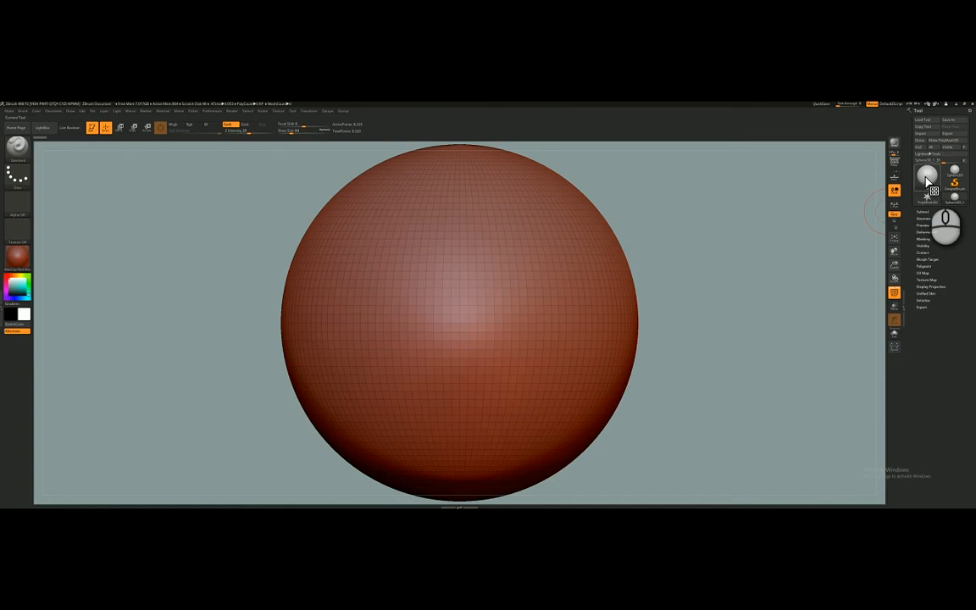
Swap the sphere for the Spiral3D primitive and rotate it edge-on, head-on and angled.
{"action": "left_click", "coordinate": [925, 175]}
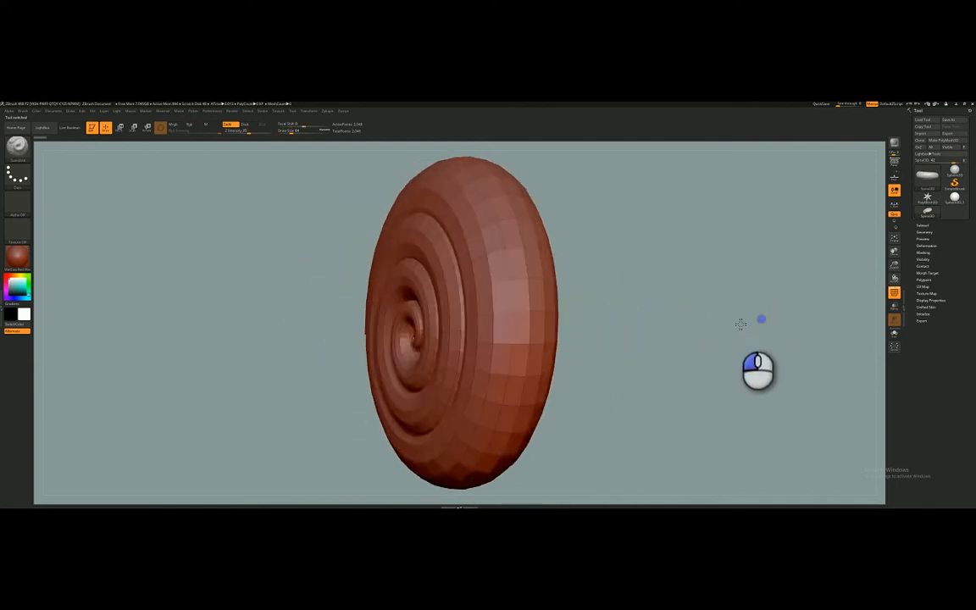
{"action": "left_click_drag", "start_coordinate": [742, 320], "coordinate": [739, 332]}
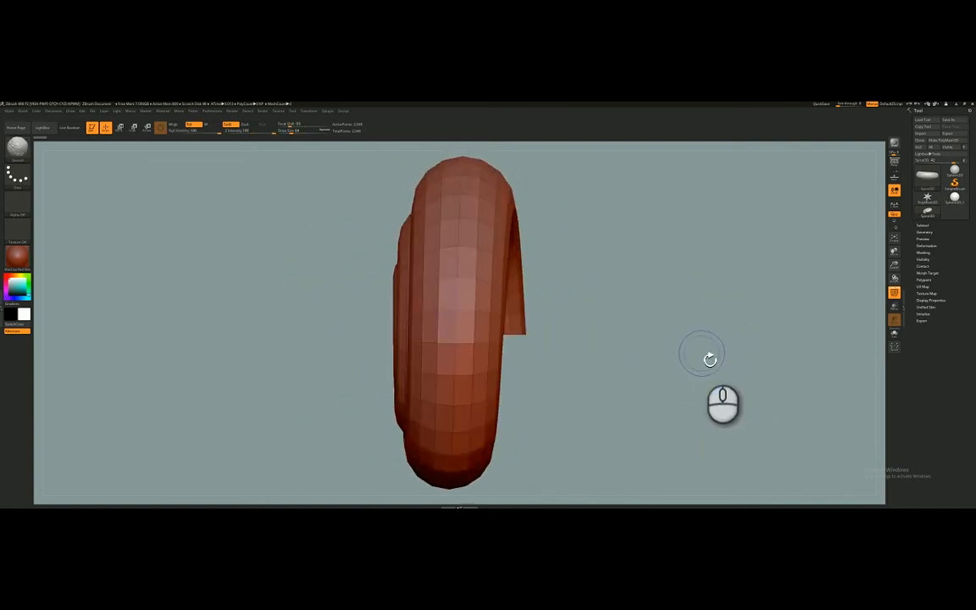
{"action": "left_click_drag", "start_coordinate": [702, 356], "coordinate": [702, 327]}
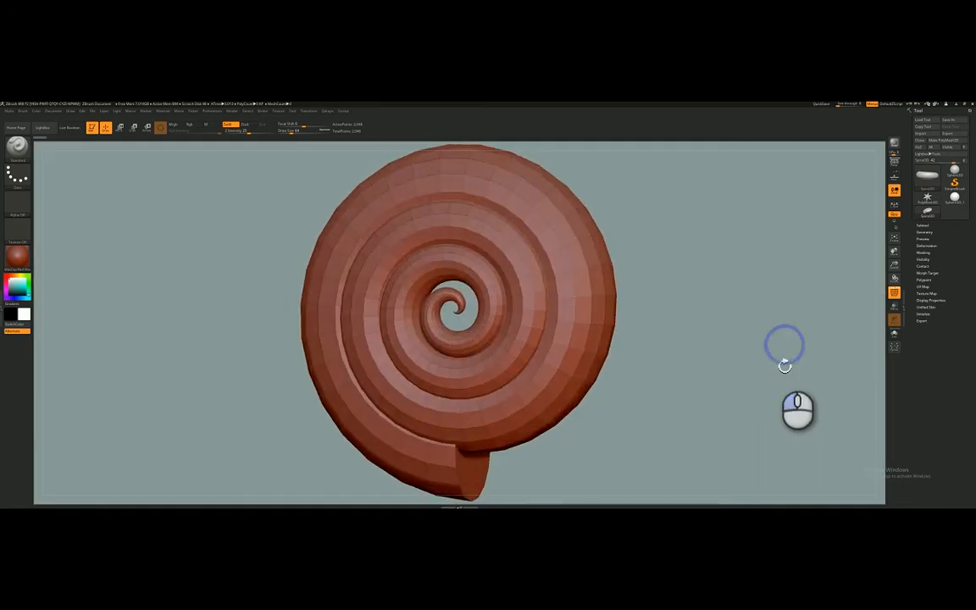
{"action": "left_click_drag", "start_coordinate": [783, 342], "coordinate": [783, 364]}
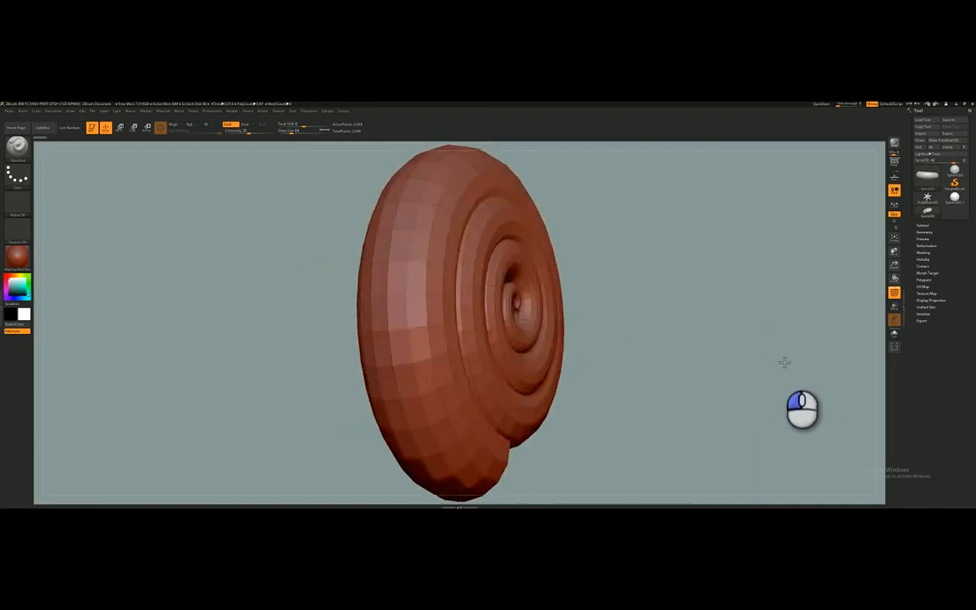